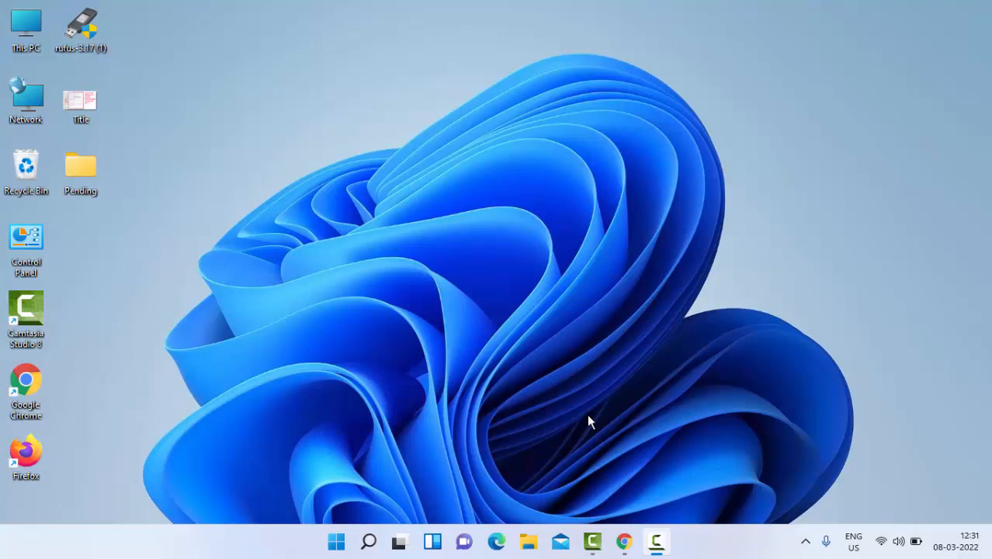
mouse_move(434, 425)
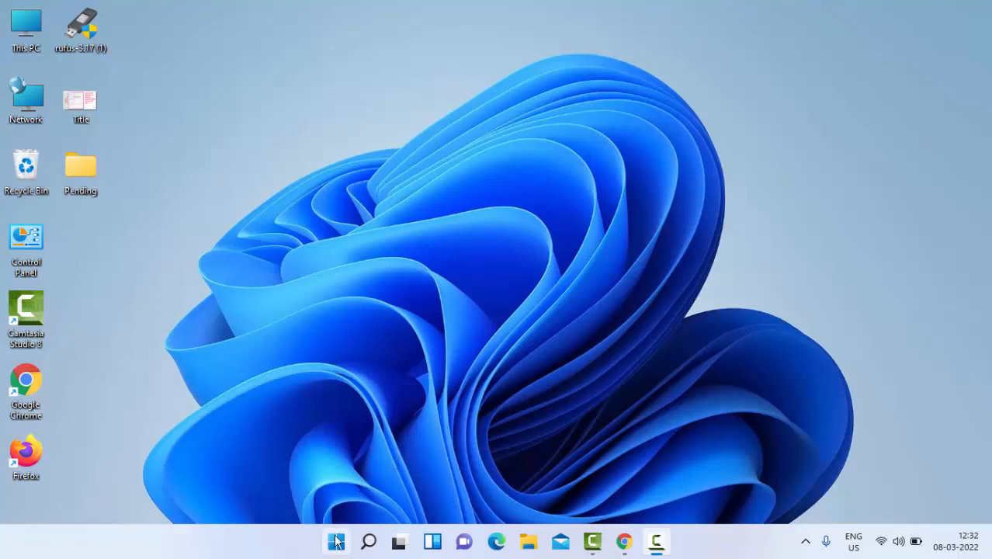
mouse_move(336, 541)
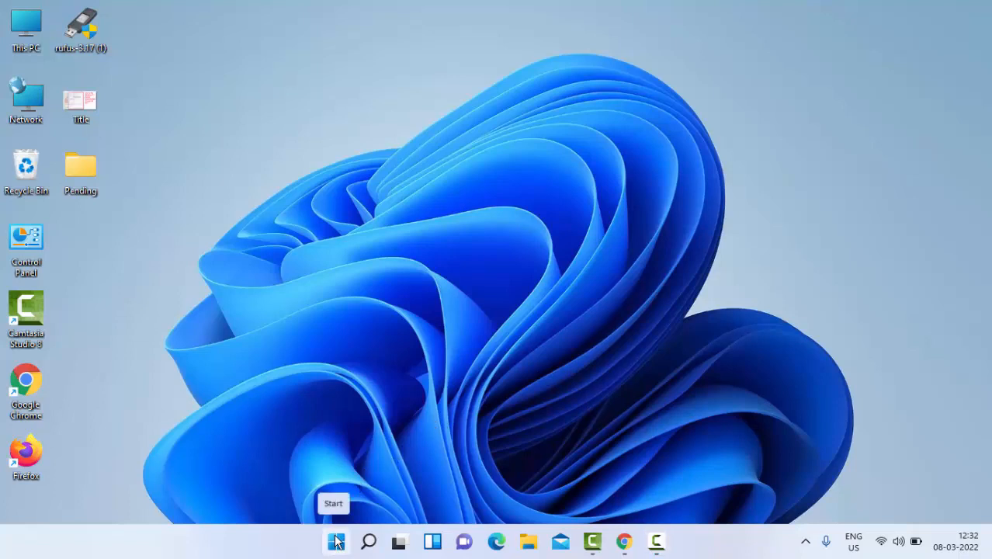
Step: Launch Settings from the Start quick-links menu and go to Network & internet
right_click(335, 540)
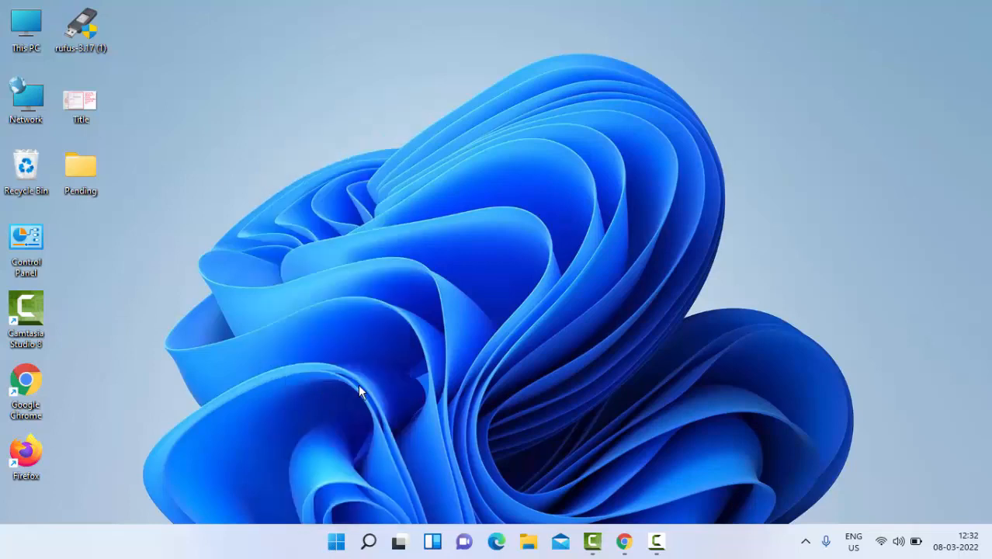
left_click(671, 540)
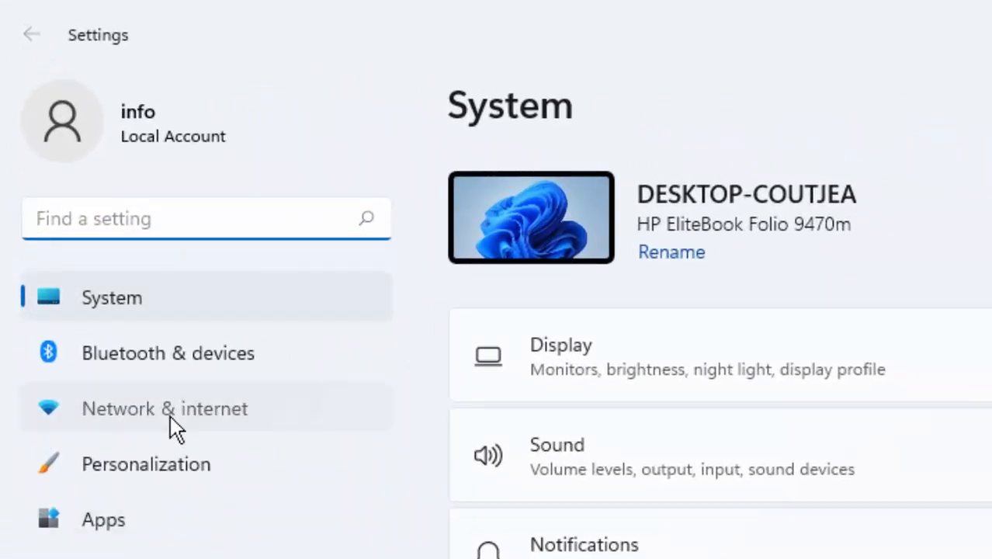
left_click(165, 408)
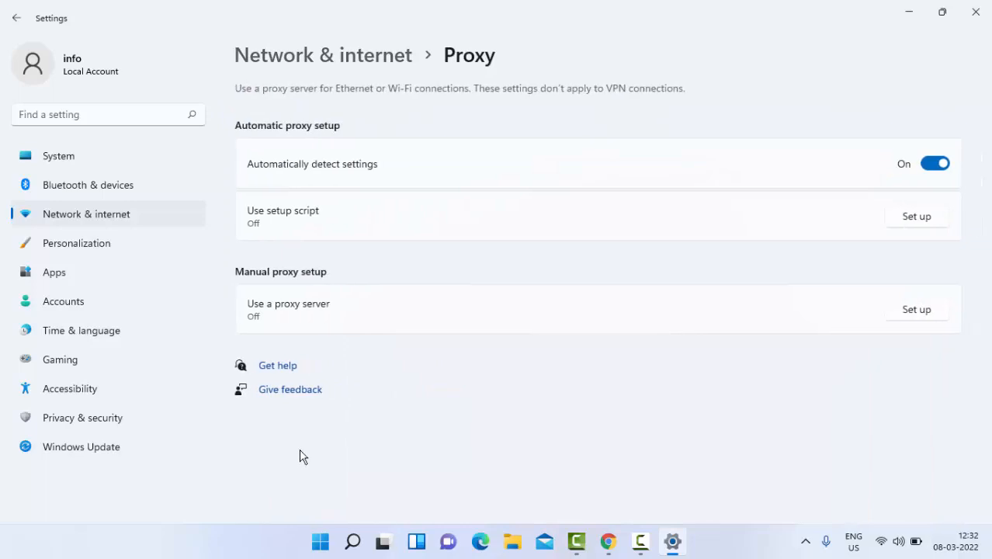
mouse_move(202, 151)
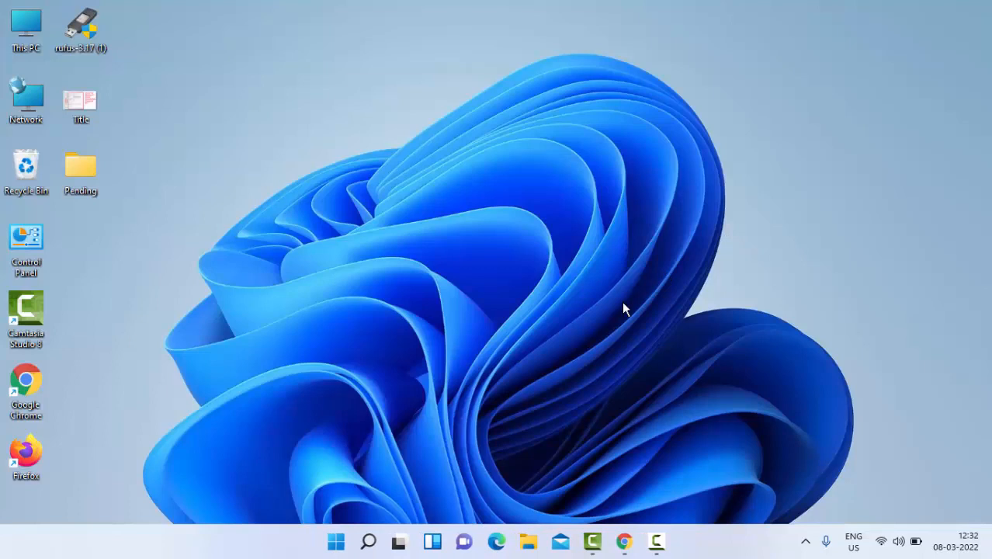
mouse_move(582, 381)
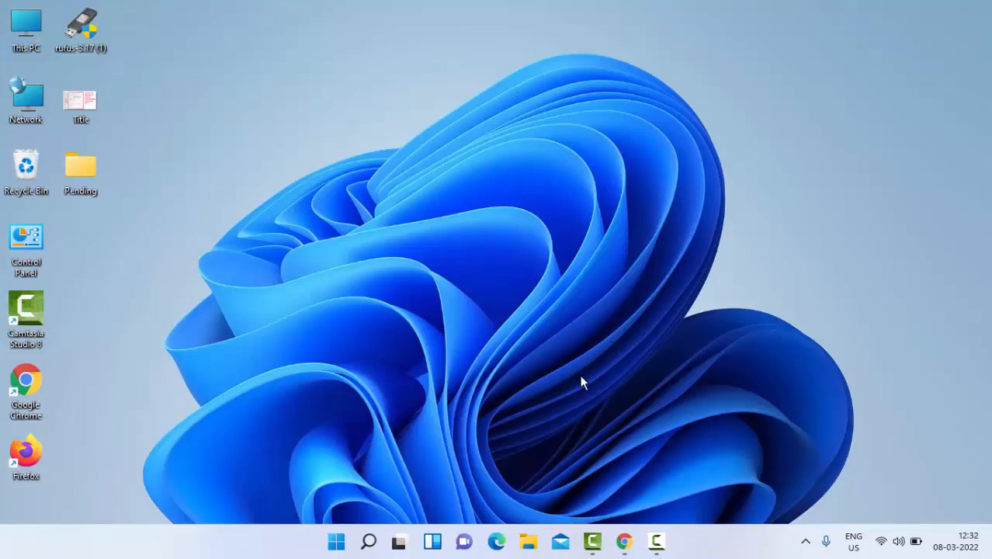
mouse_move(568, 379)
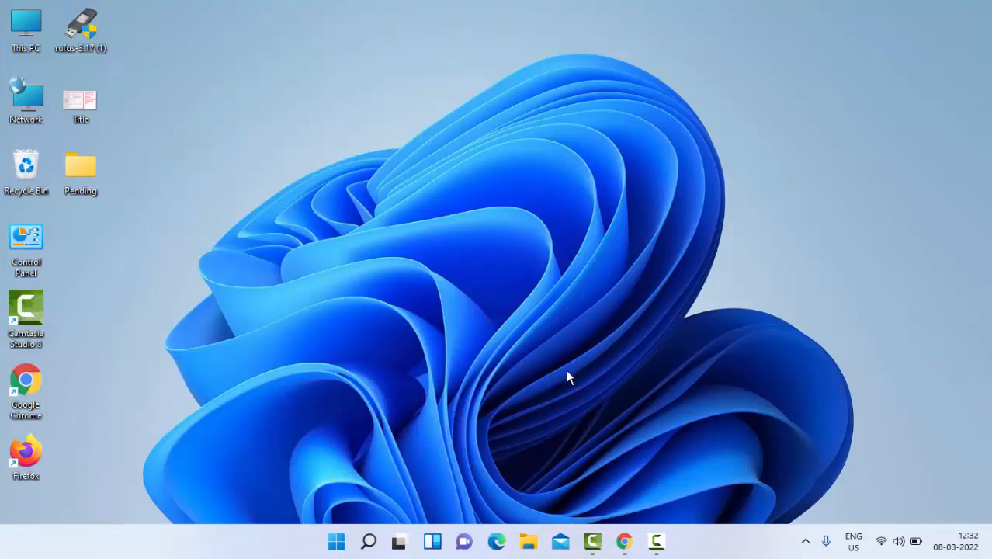
mouse_move(522, 379)
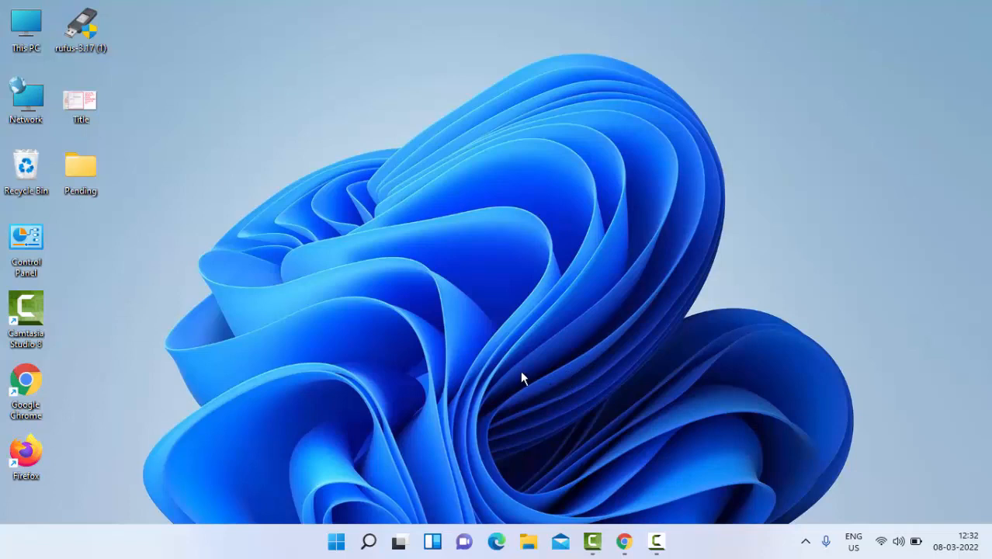
mouse_move(422, 427)
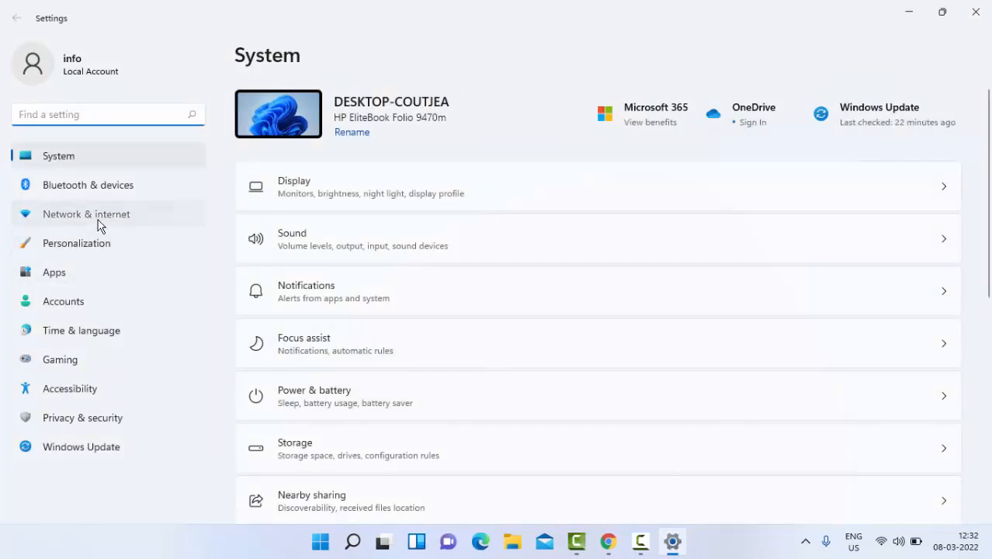
Step: Go to Network & internet and reach Advanced network settings listing the adapters
left_click(87, 214)
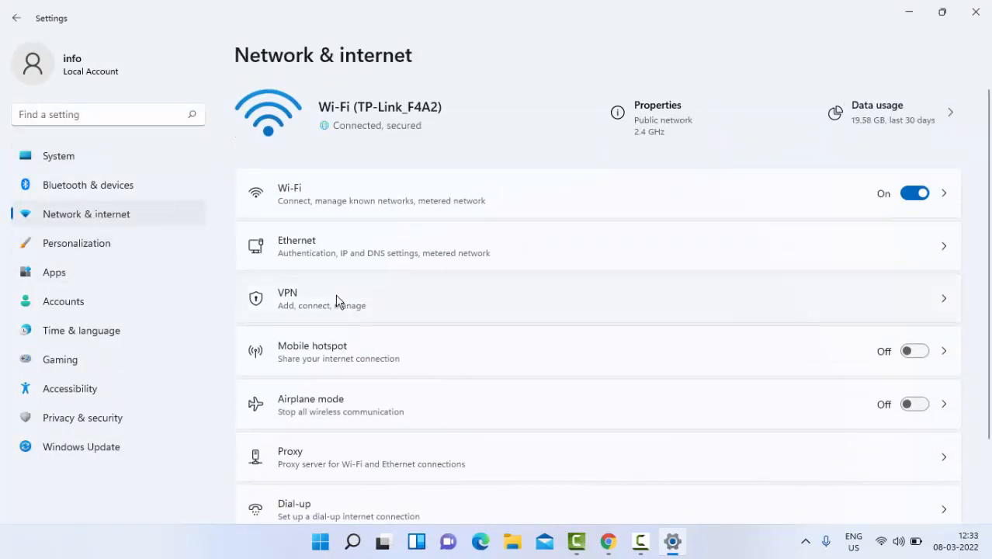
scroll("down", 3)
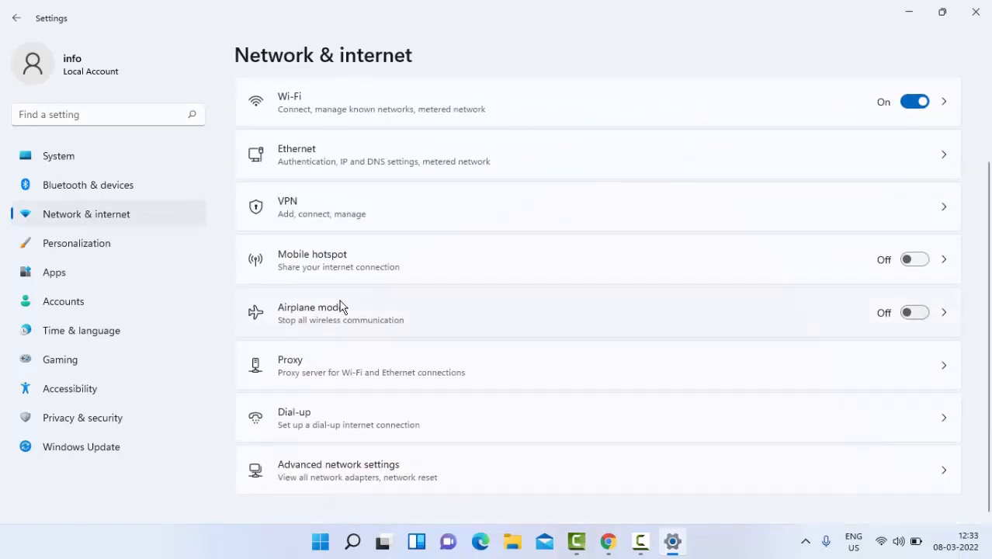
mouse_move(339, 474)
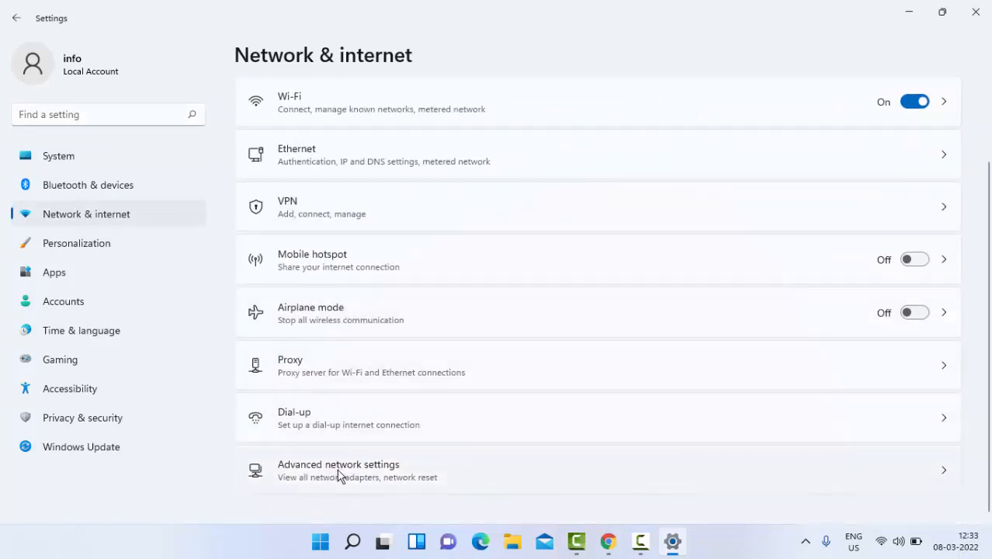
left_click(338, 469)
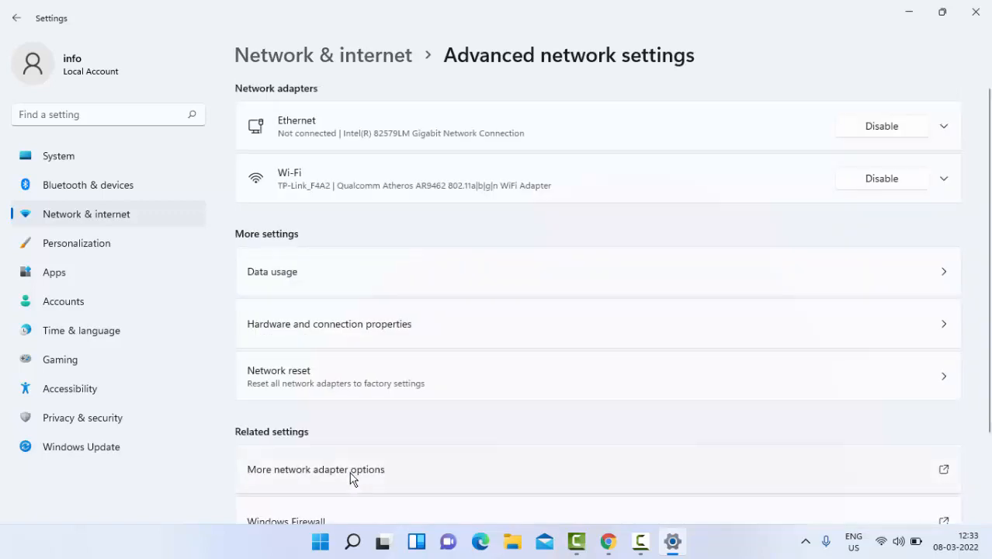
mouse_move(394, 447)
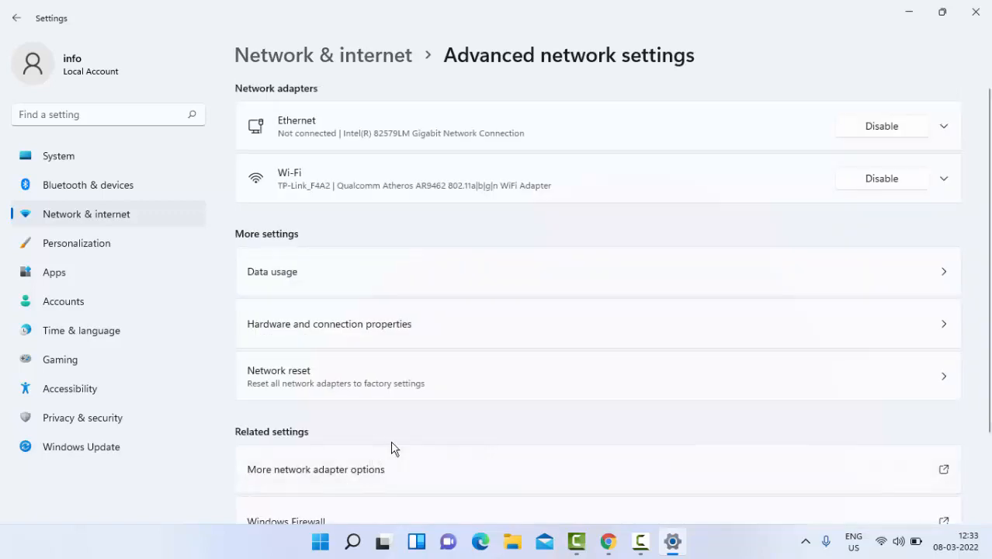
Step: Reach More network adapter options to show the classic Network Connections list
scroll("down", 3)
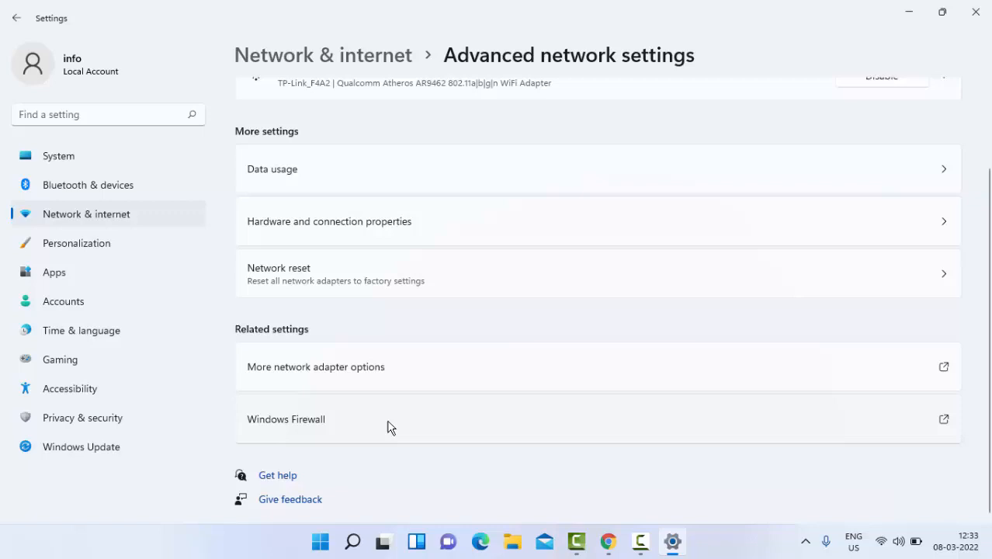
mouse_move(348, 381)
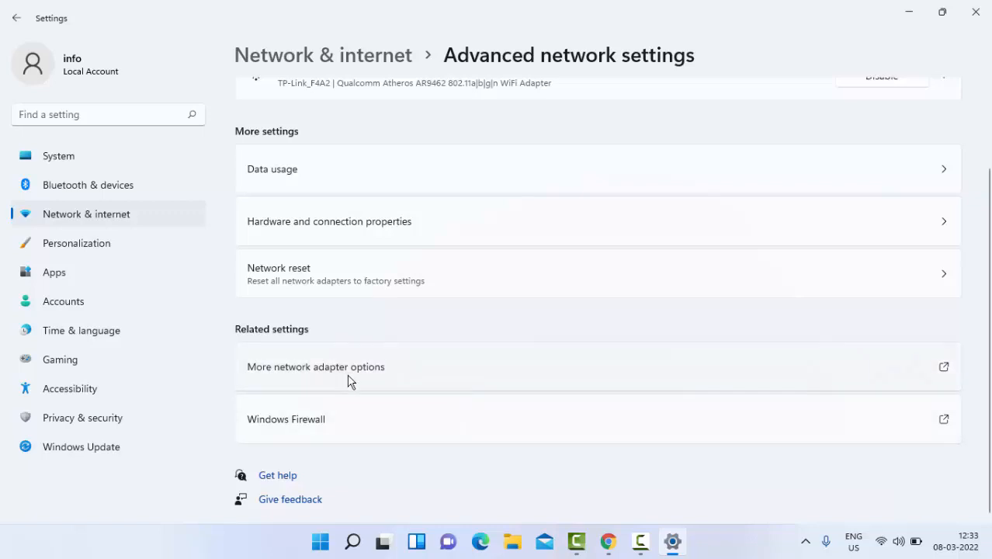
left_click(315, 366)
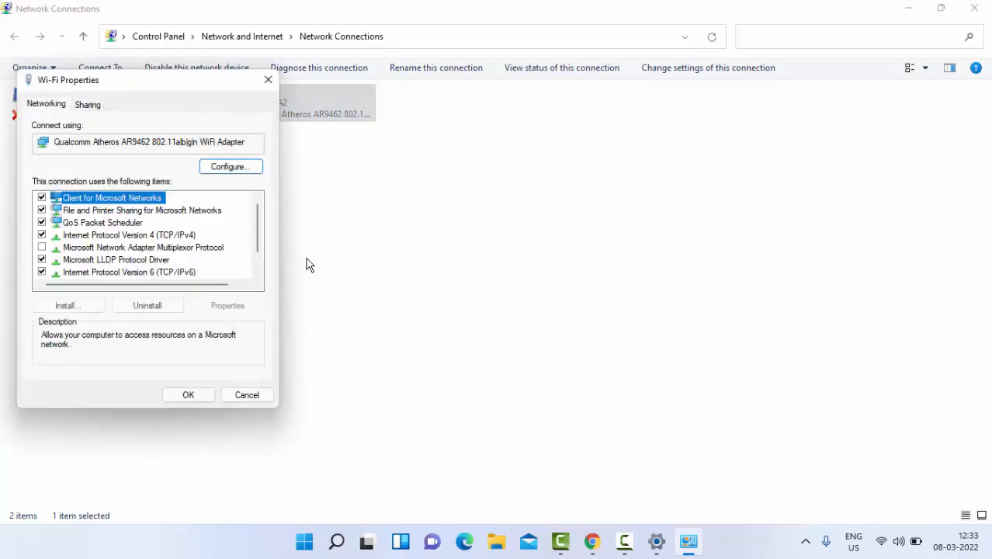
Step: Select Internet Protocol Version 4 (TCP/IPv4) in Wi-Fi Properties and bring up its Properties
left_click(129, 235)
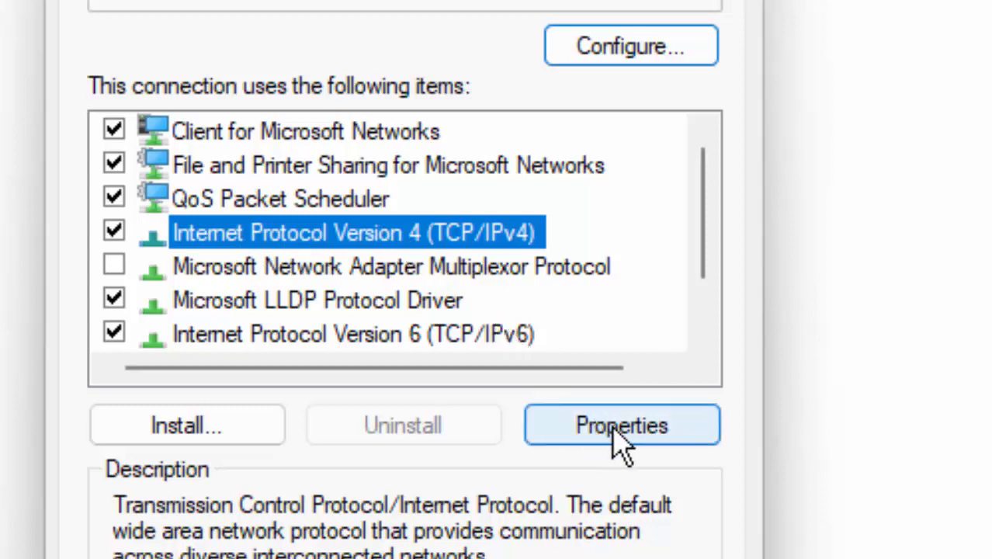
left_click(621, 425)
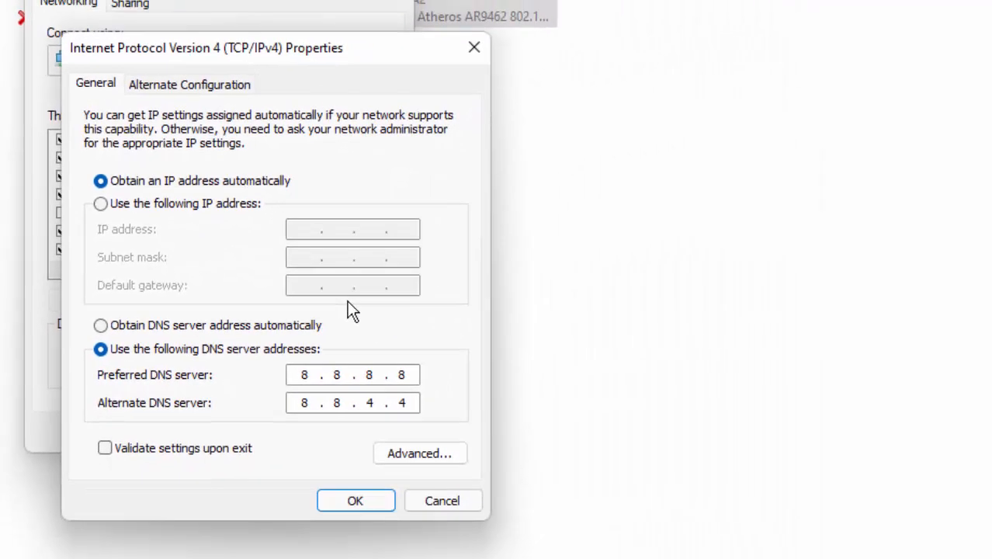
Step: Use manual DNS for Wi-Fi IPv4 with 8.8.8.8 preferred and 8.8.4.4 alternate, confirming both dialogs
left_click(99, 326)
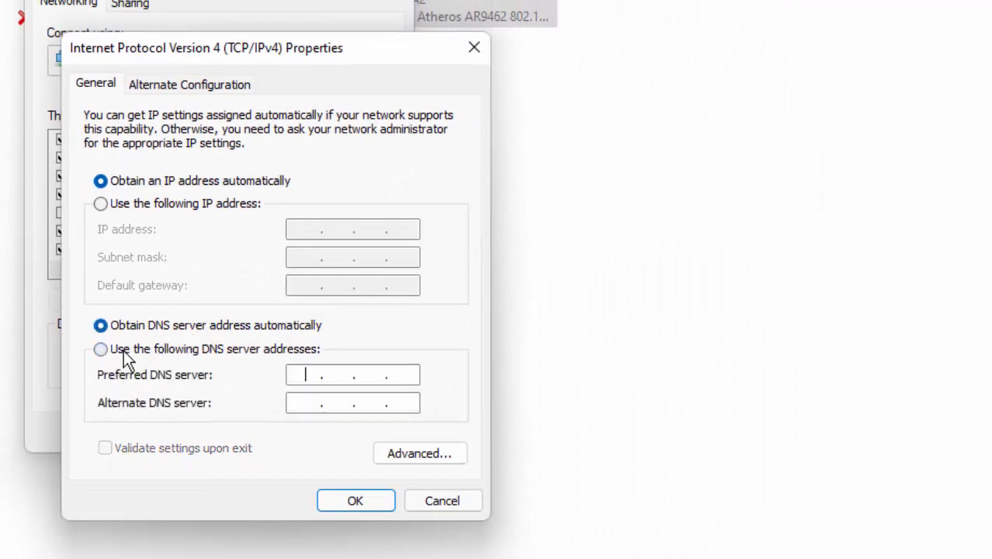
left_click(100, 348)
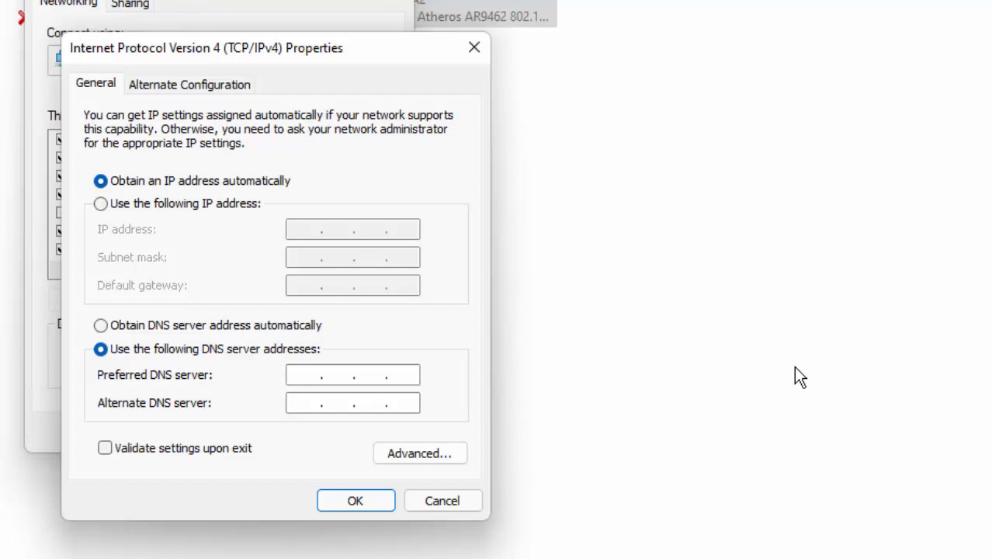
type("8 . 8 . 8 . 8")
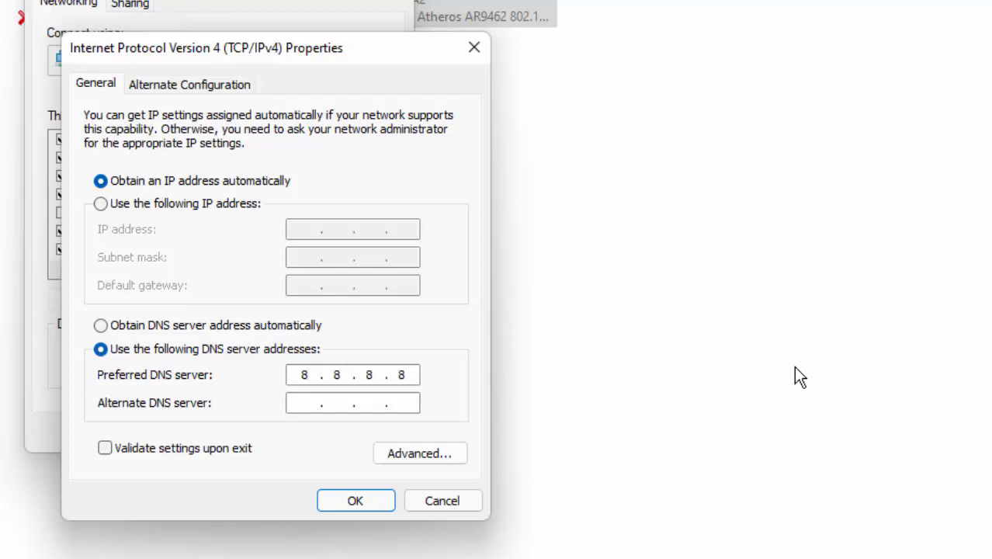
mouse_move(785, 389)
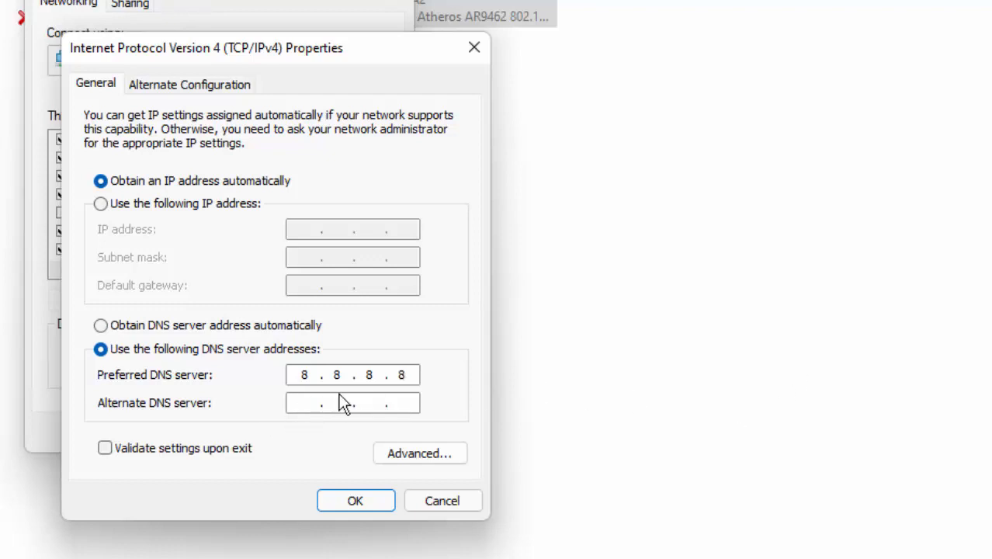
type("8.8.4.4")
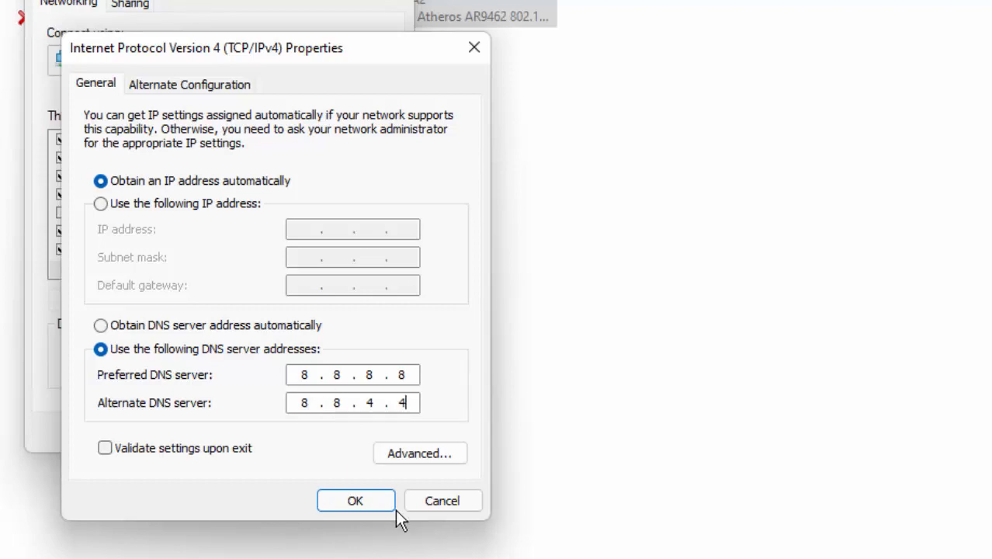
left_click(354, 500)
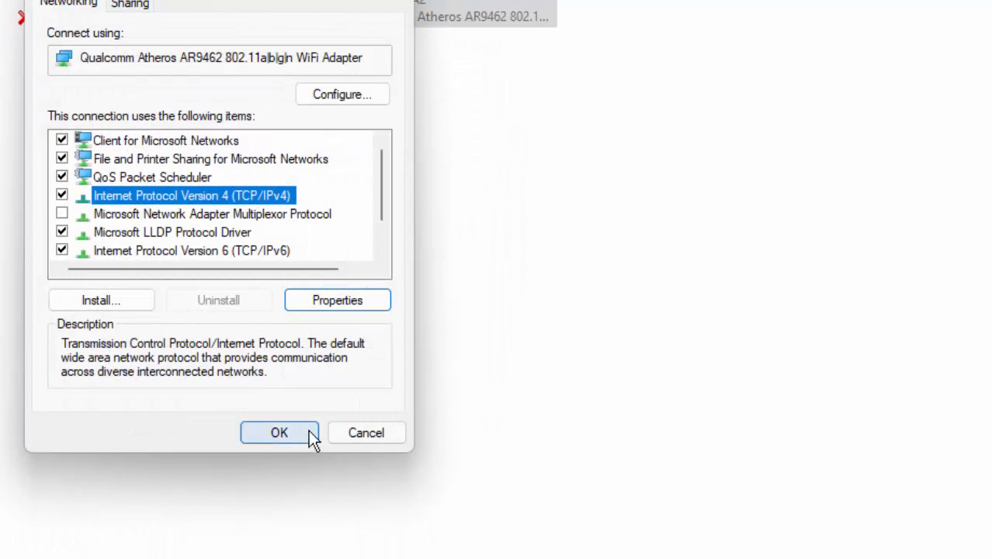
left_click(280, 431)
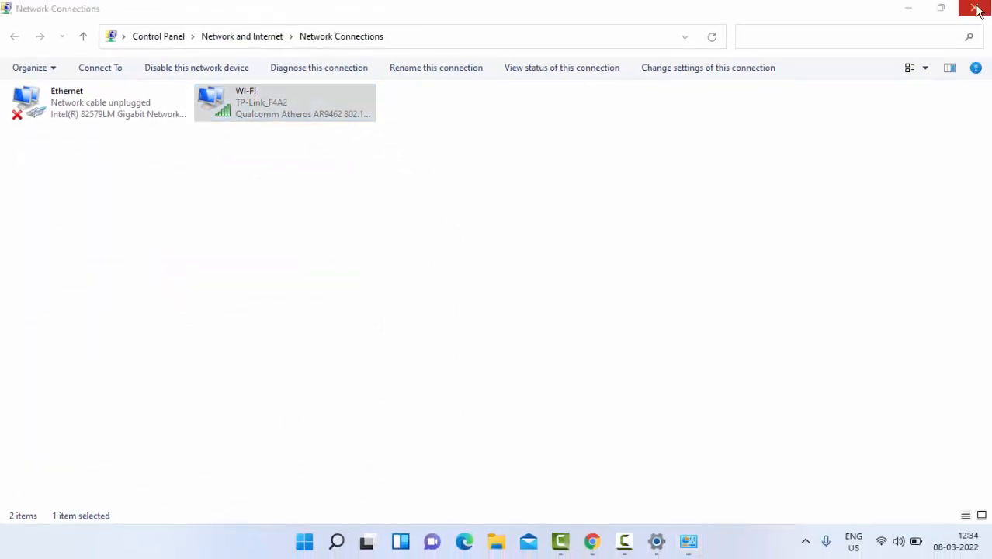
Step: Close Network Connections, then choose Restart in Shut Down Windows and confirm
left_click(978, 9)
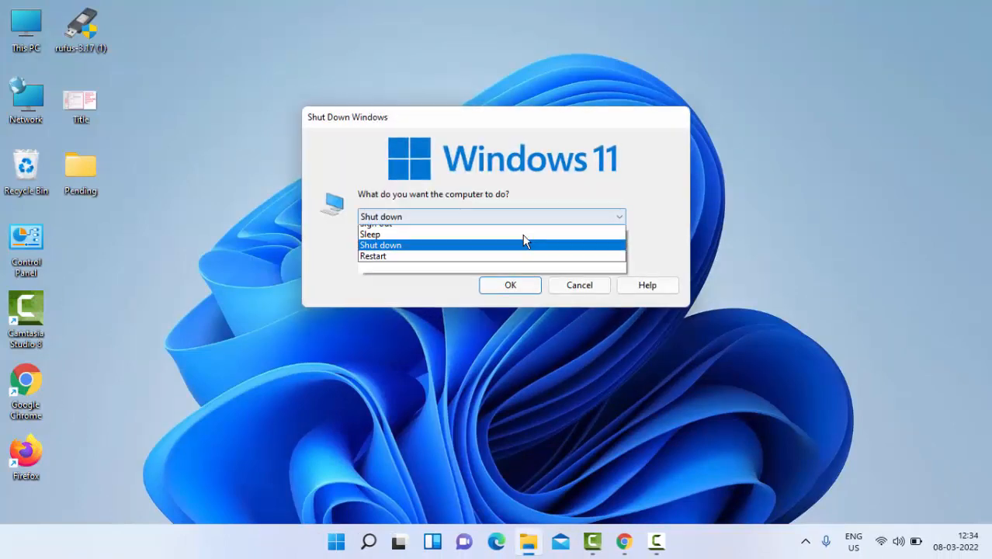
left_click(373, 255)
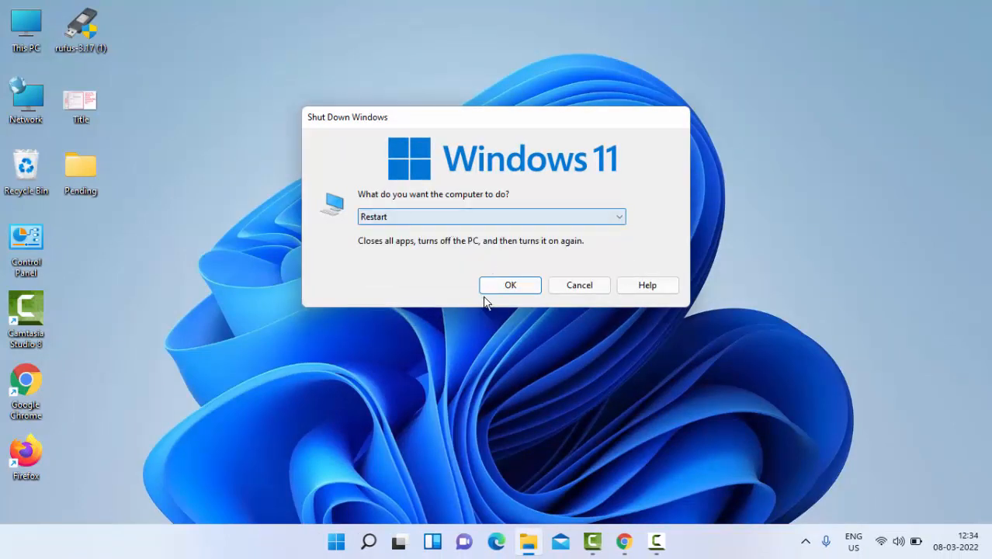
left_click(579, 285)
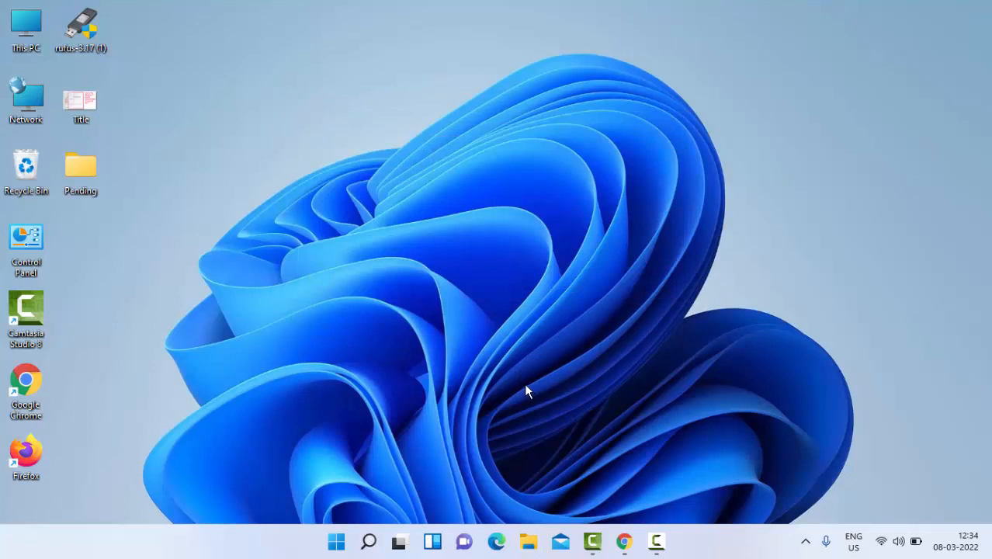